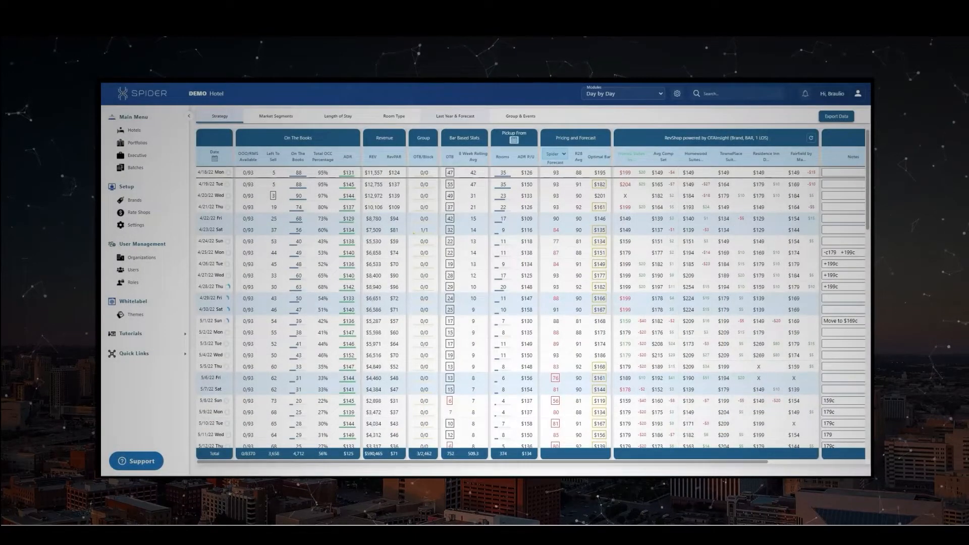
# Show the Last Year & Forecast figures in the Day by Day grid
pyautogui.click(454, 116)
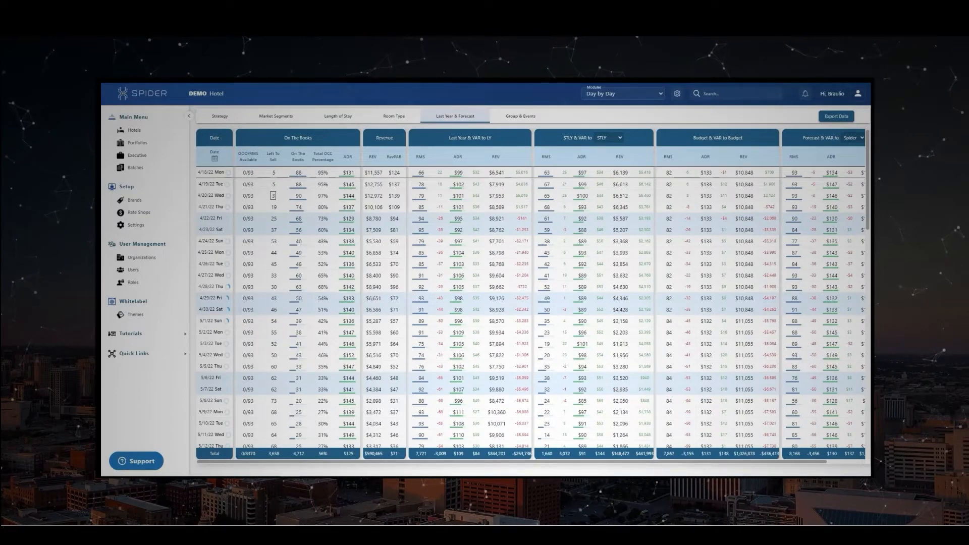
pyautogui.scroll(-3)
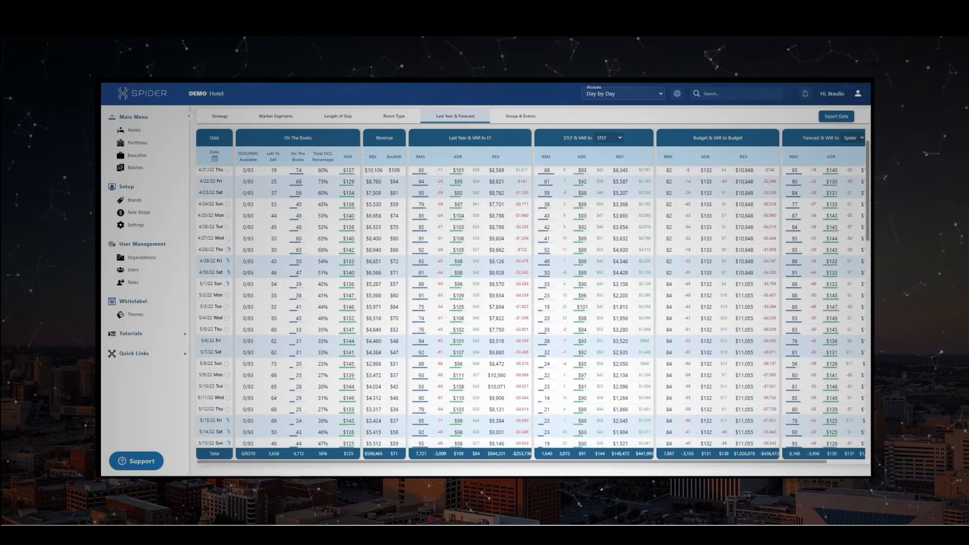
pyautogui.scroll(-3)
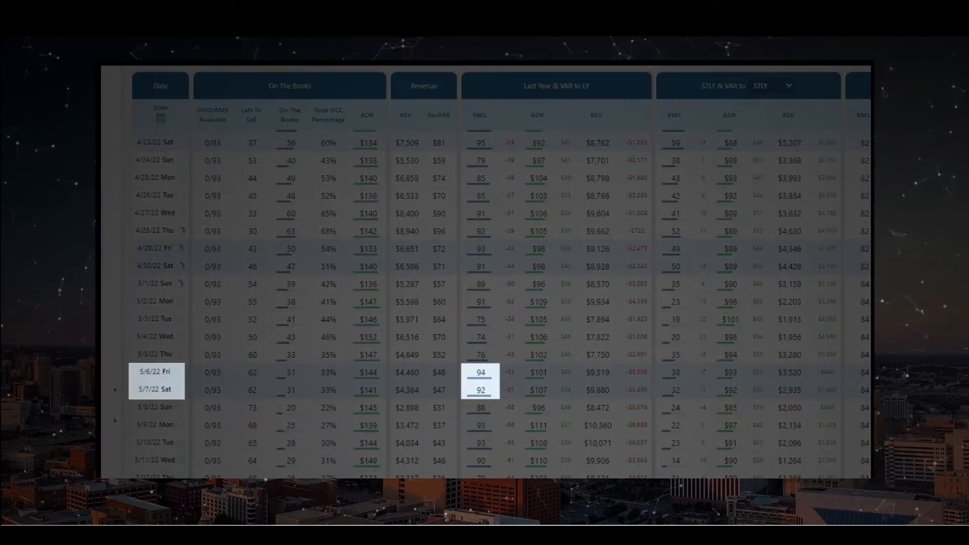
pyautogui.click(537, 380)
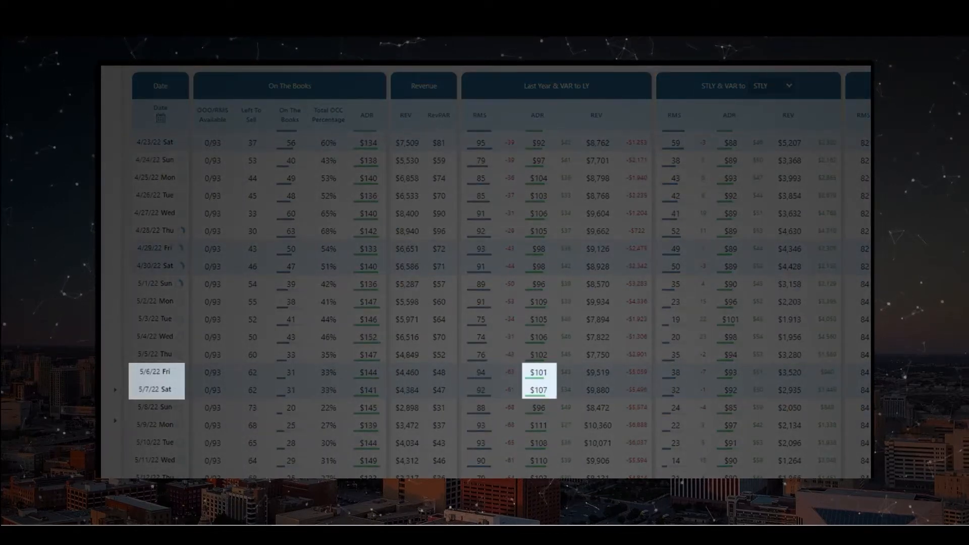
pyautogui.click(595, 372)
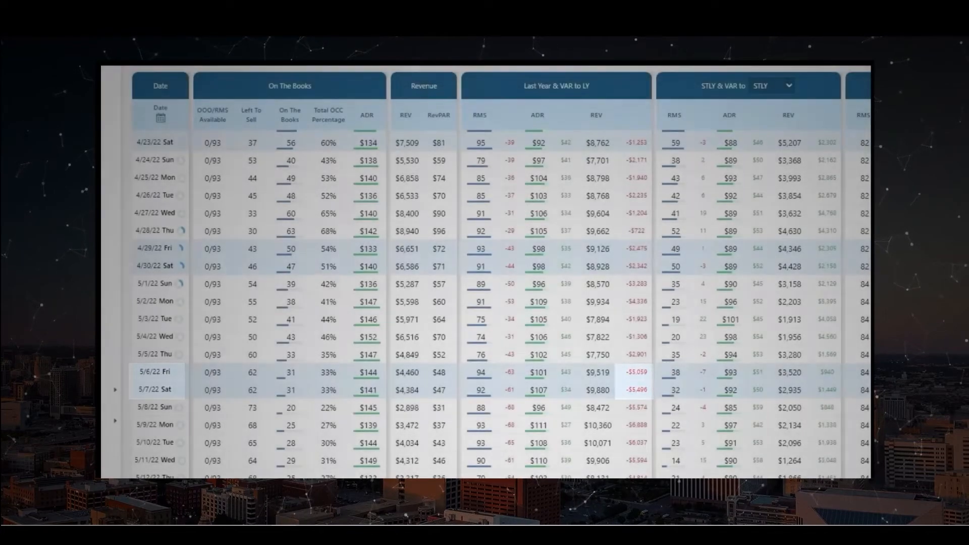
pyautogui.hscroll(3)
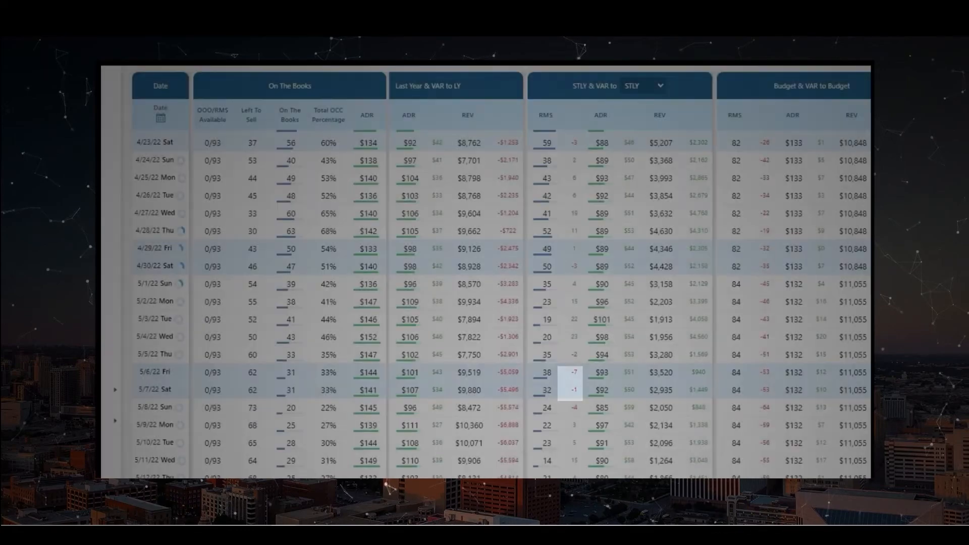
# Switch the STLY & VAR to comparison from STLY to Net STLY
pyautogui.click(658, 86)
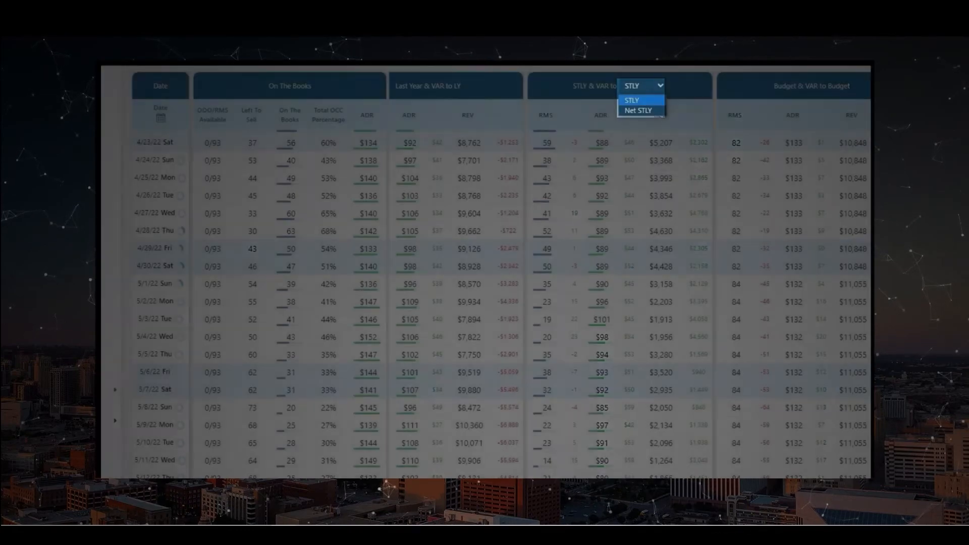
pyautogui.click(638, 110)
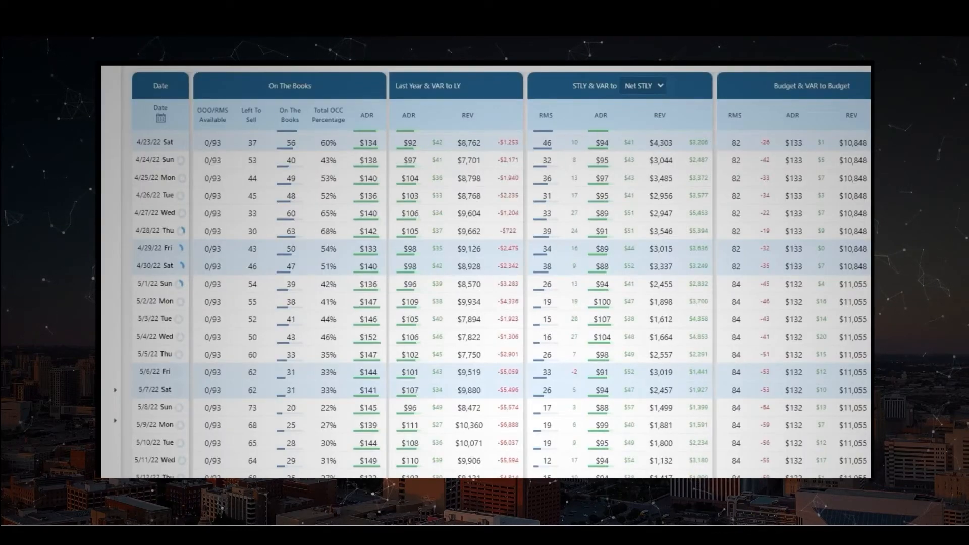
pyautogui.click(643, 86)
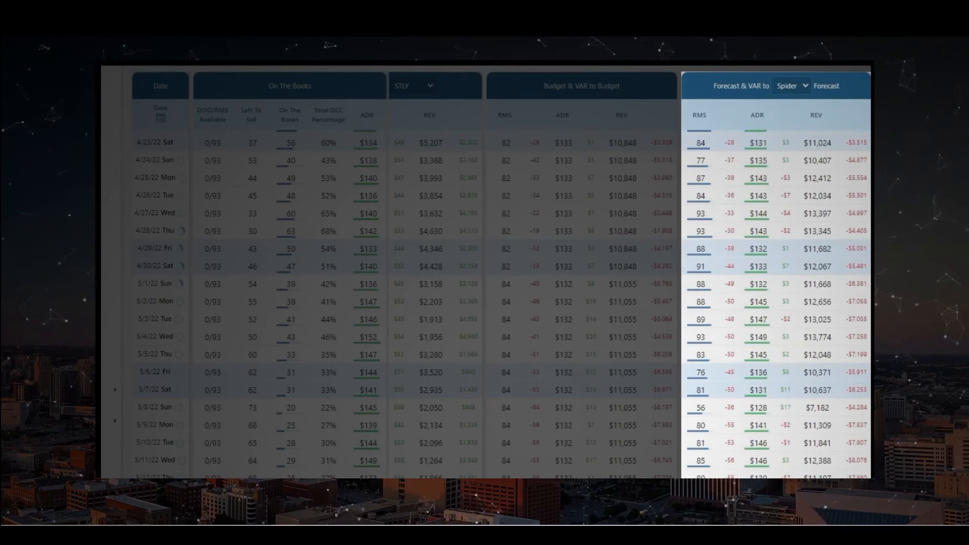
# List the forecast sources available for comparison: Spider, RMS and User
pyautogui.click(792, 85)
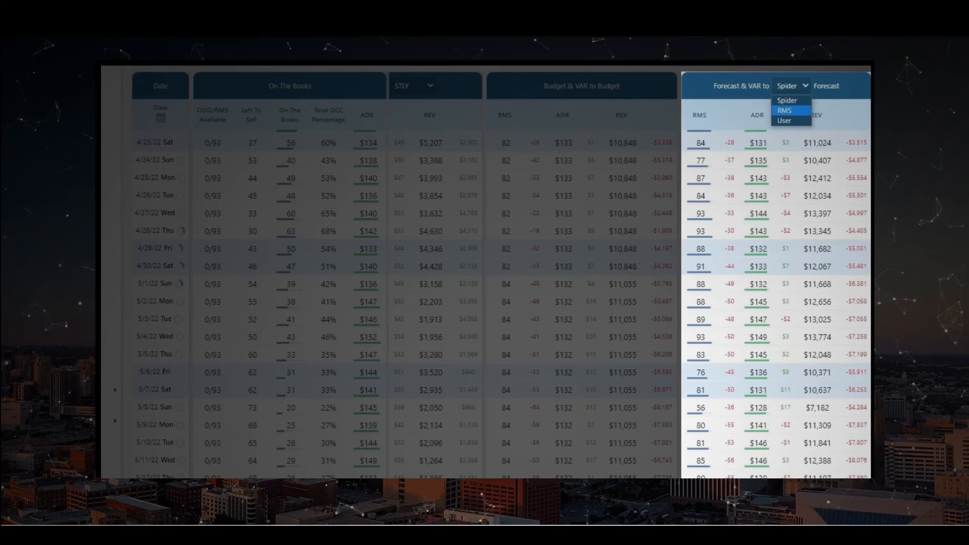